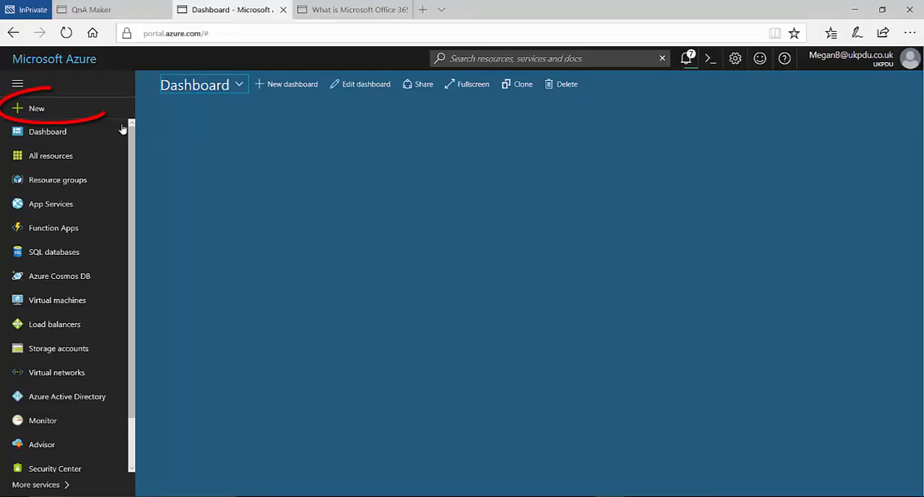
Search the New resource marketplace for 'bot' and select Bot Service.
left_click(36, 107)
type("b")
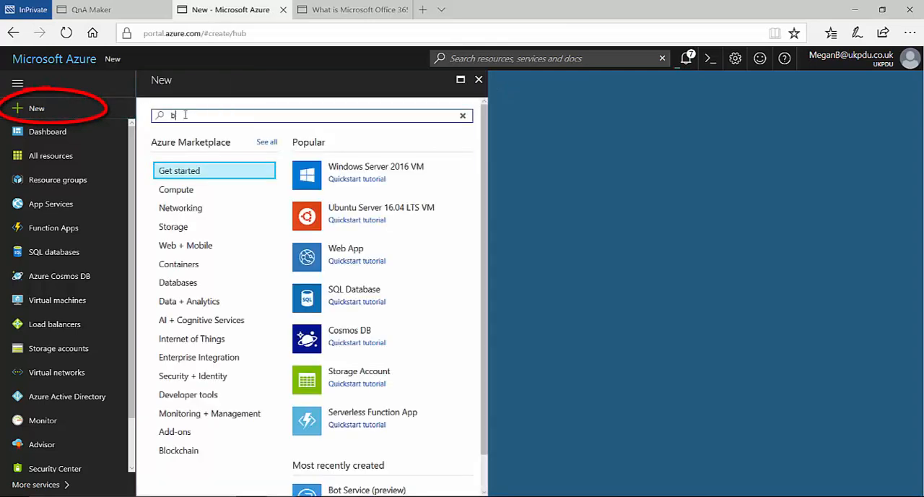
type("ot")
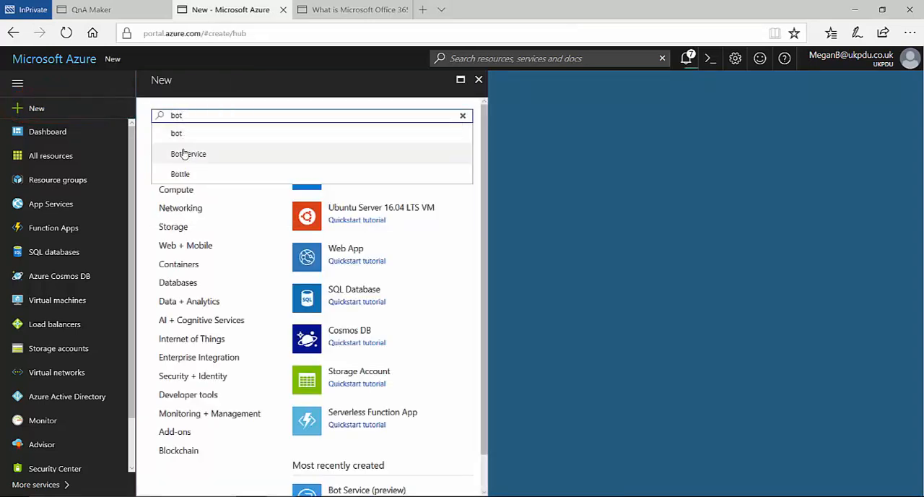
left_click(189, 153)
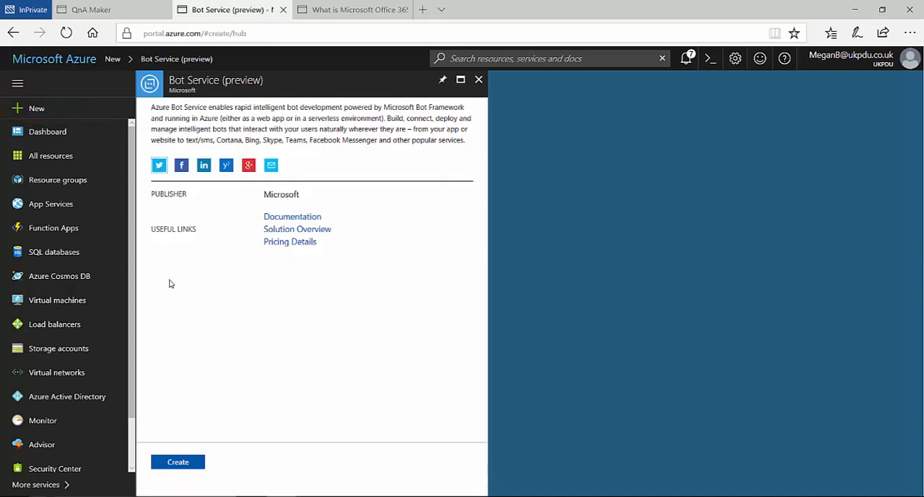
Create a Bot Service with app name 365Help, pinned to the dashboard, and submit it.
left_click(178, 462)
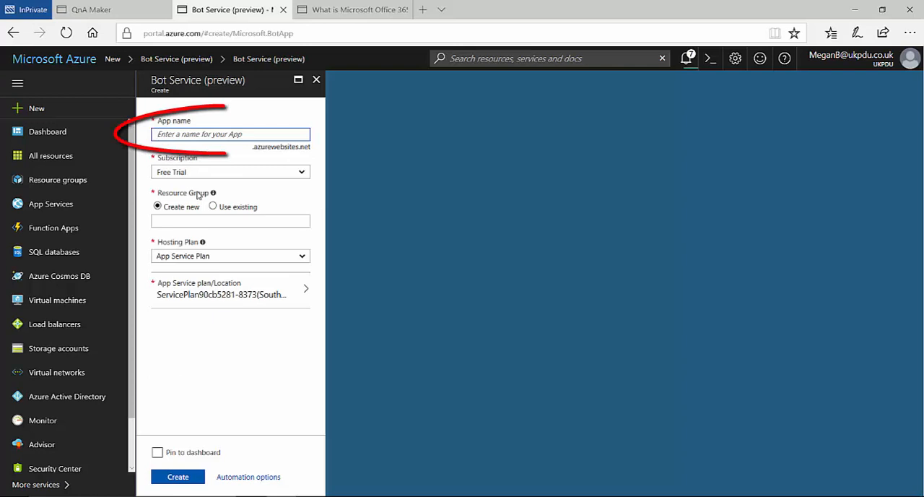
type("3")
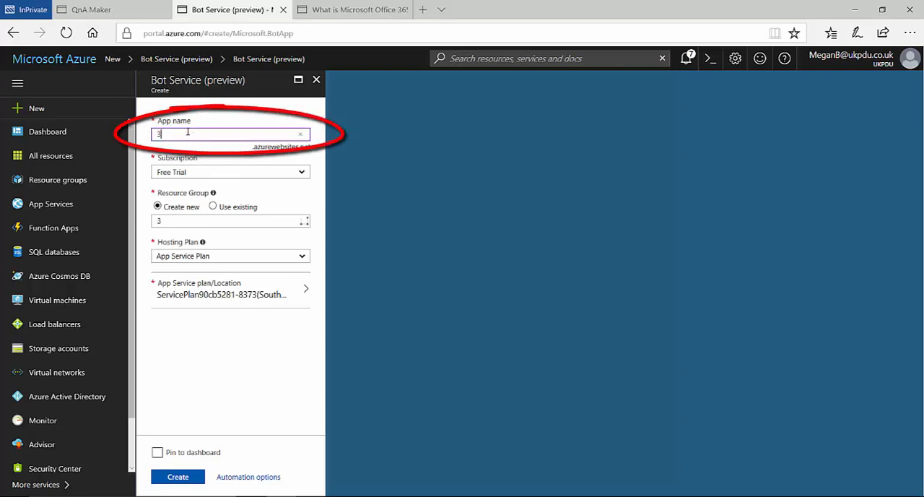
type("65He")
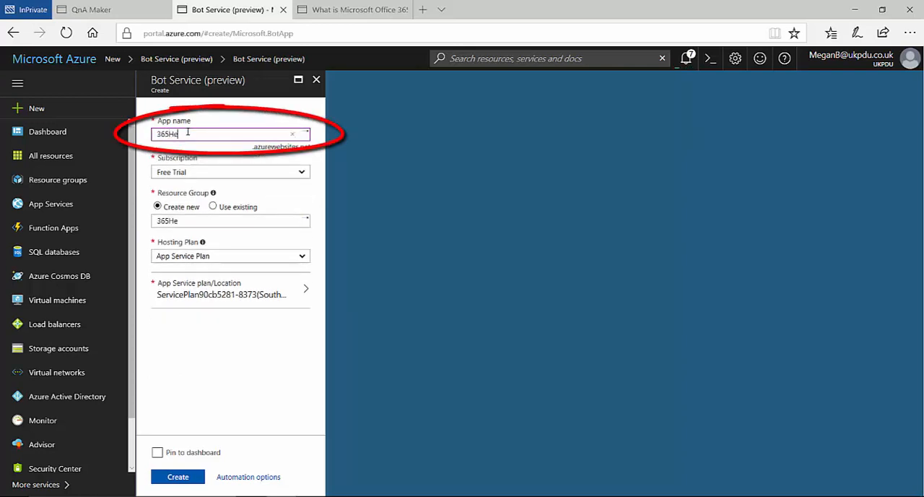
type("lp")
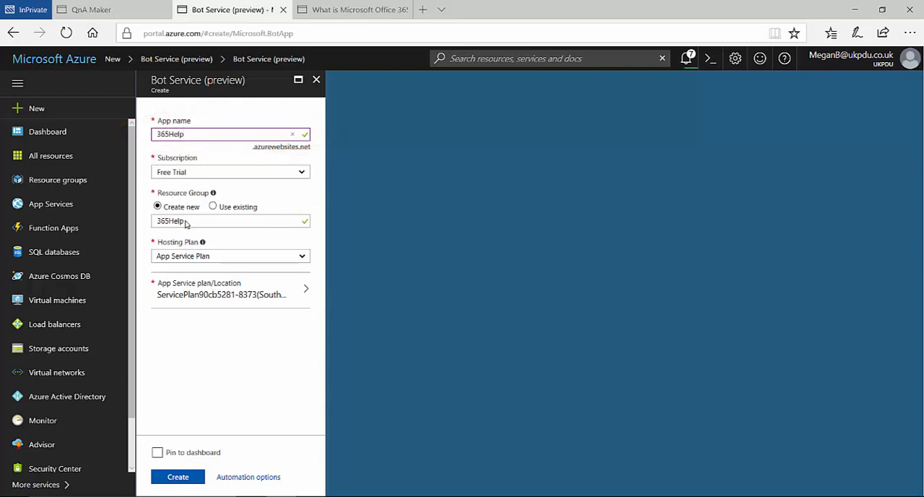
left_click(156, 452)
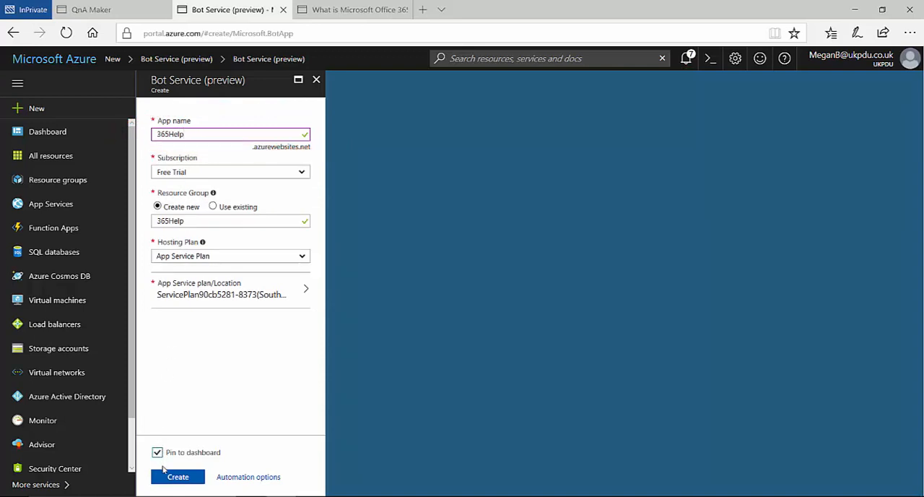
left_click(178, 476)
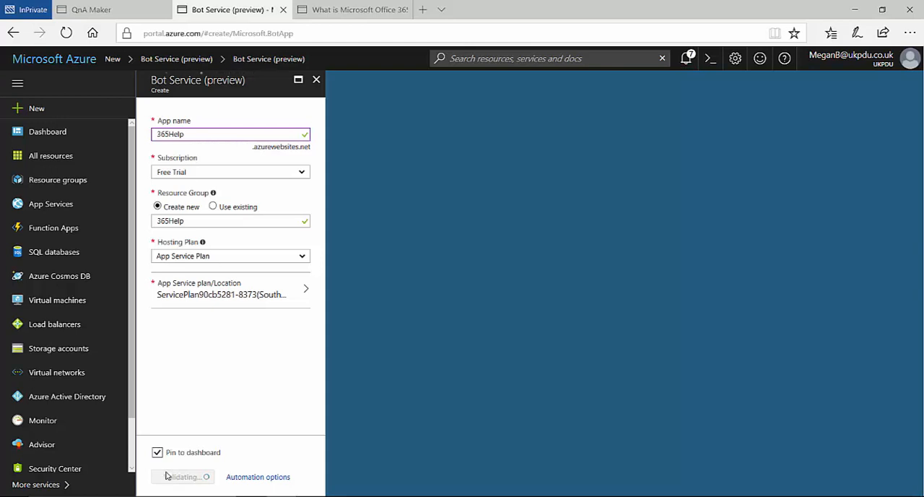
Dismiss the deployment notice and open the deployed 365Help bot from the dashboard.
left_click(182, 477)
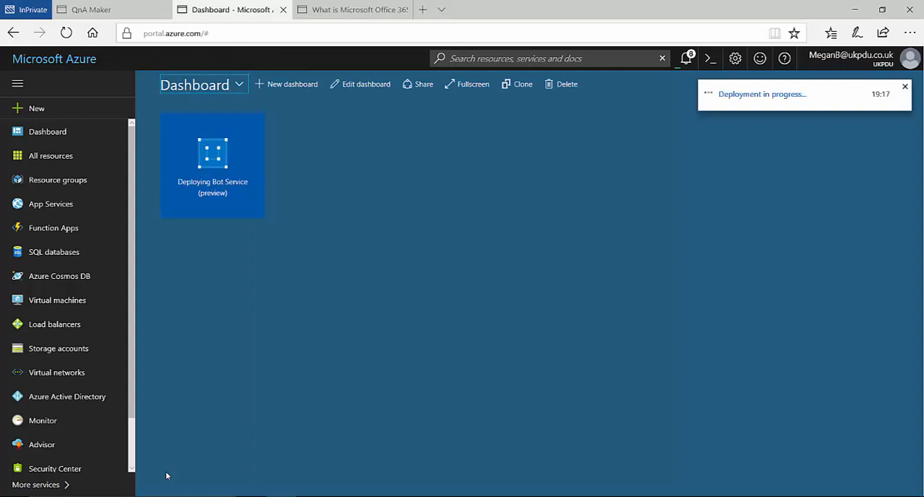
left_click(905, 87)
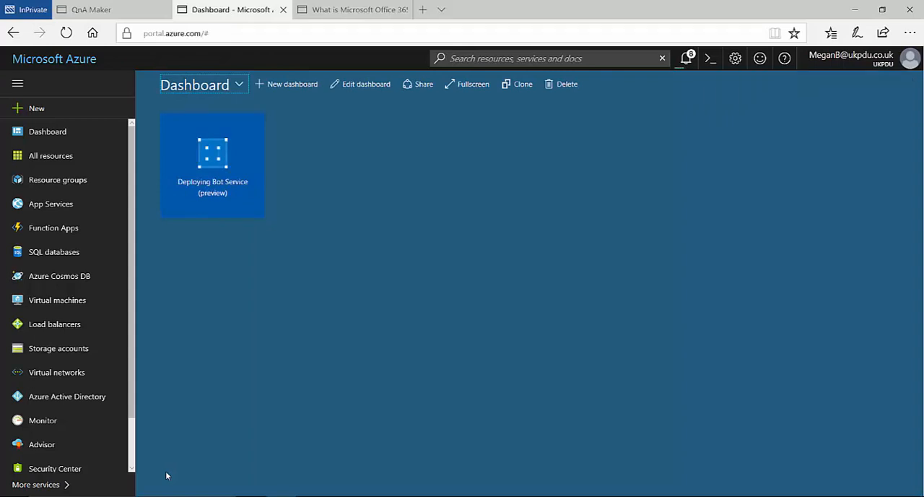
left_click(739, 139)
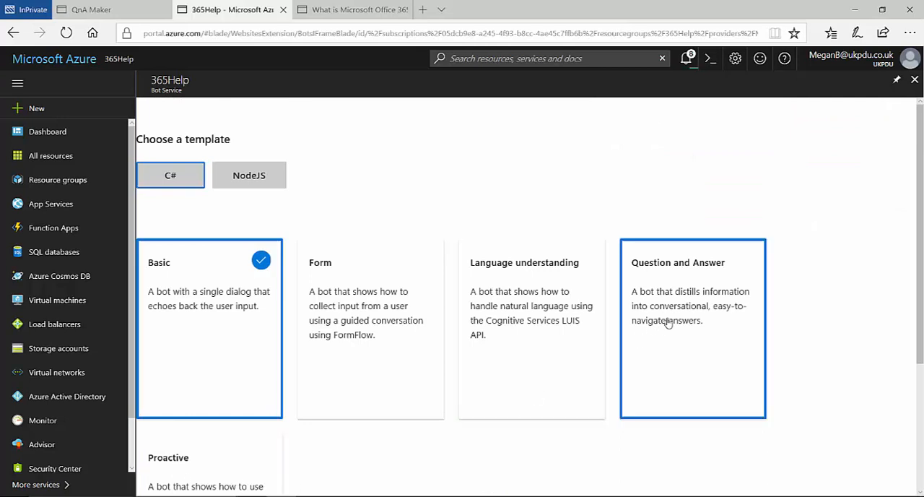
Pick the Question and Answer template and continue to the App ID step.
left_click(693, 327)
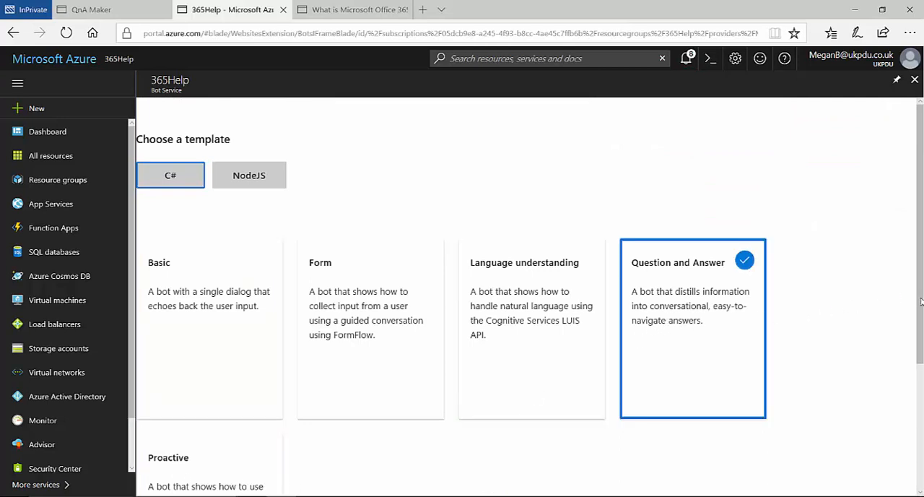
scroll("down", 3)
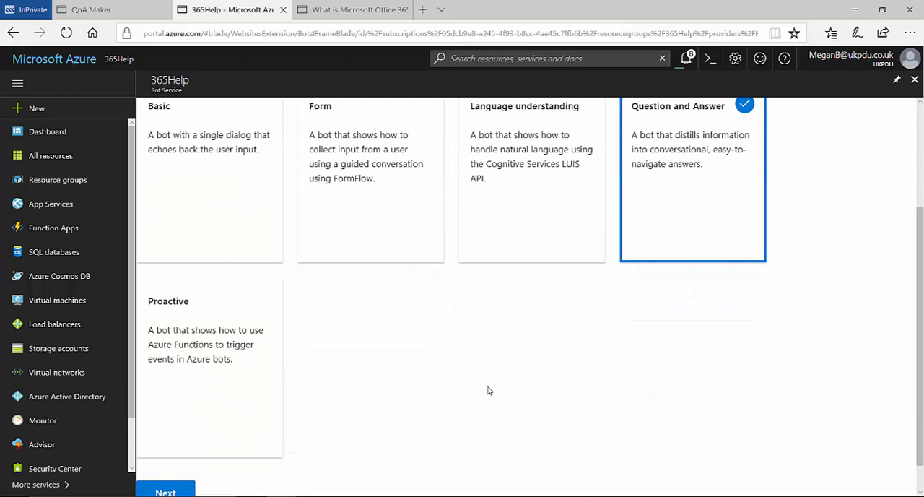
mouse_move(171, 475)
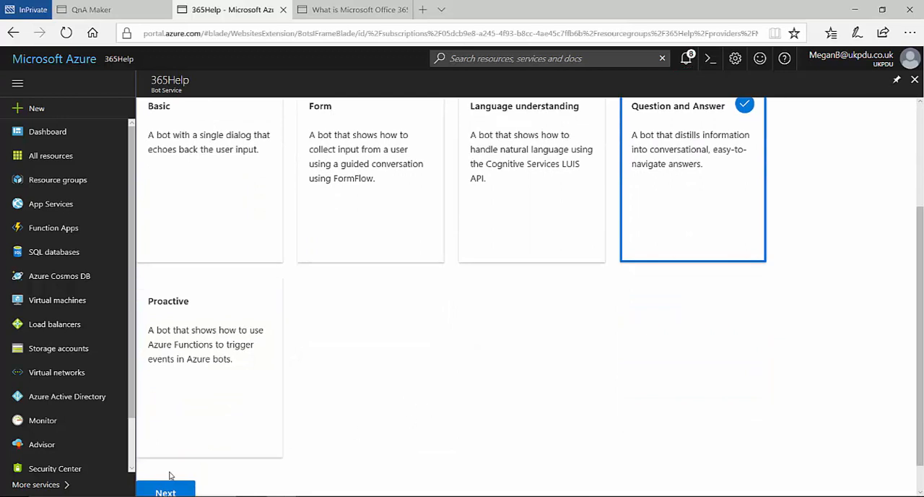
left_click(165, 491)
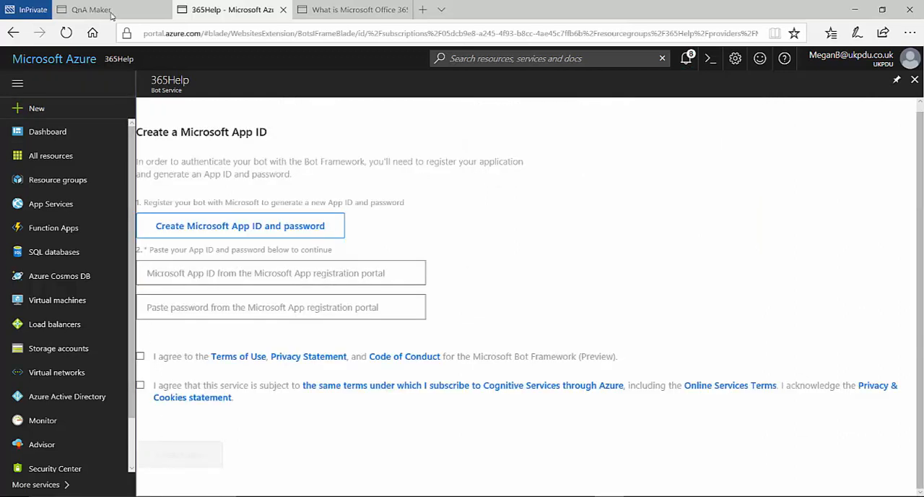
Start a new QnA Maker service named 365Help on qnamaker.ai.
left_click(92, 9)
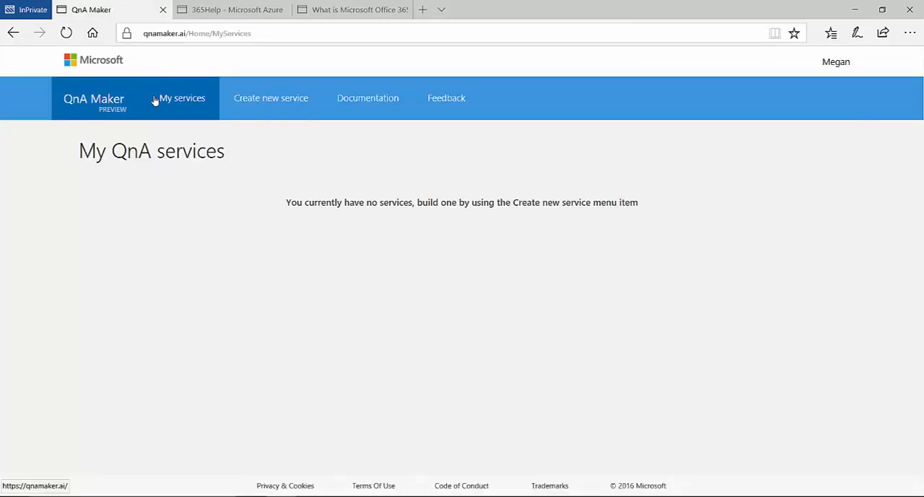
left_click(271, 97)
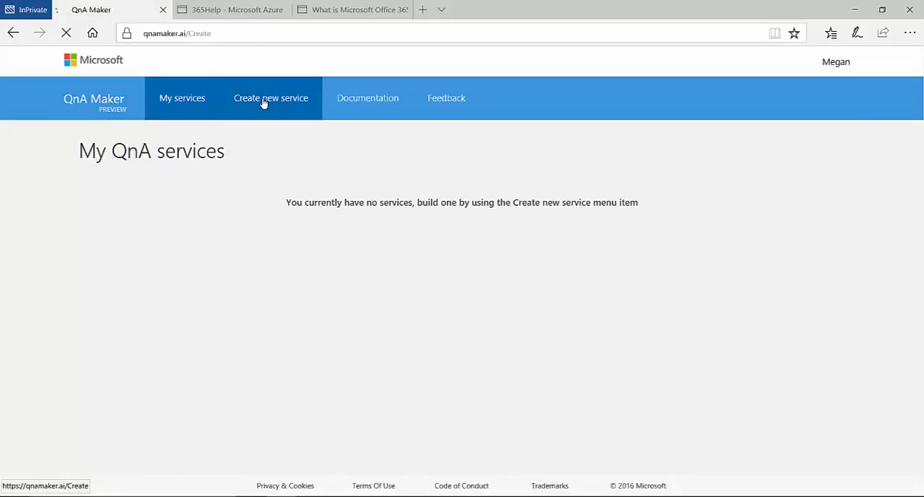
left_click(271, 97)
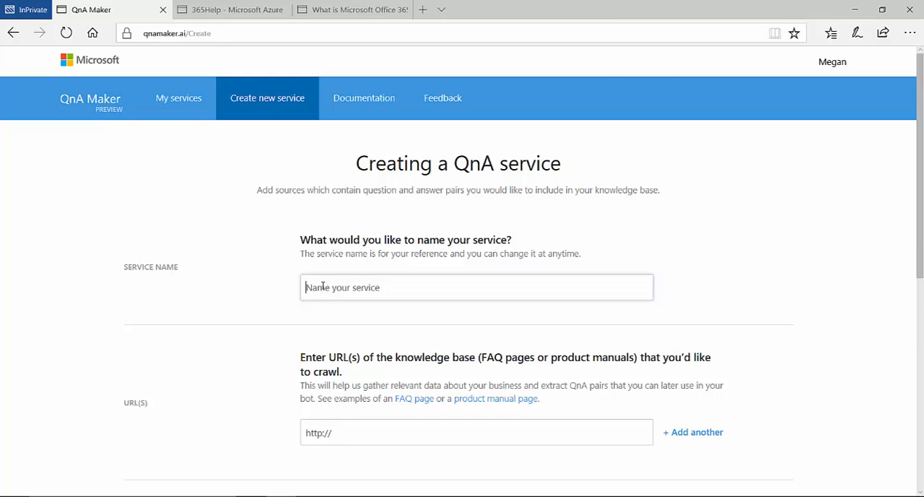
type("36")
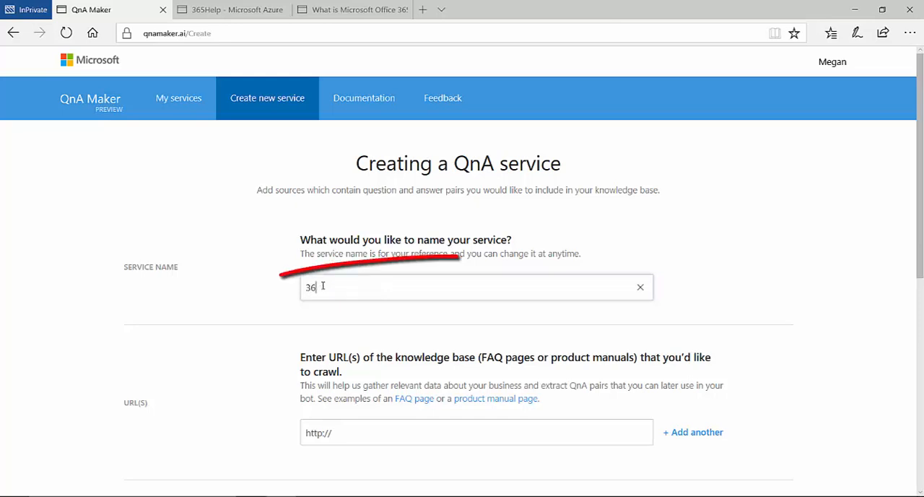
type("5")
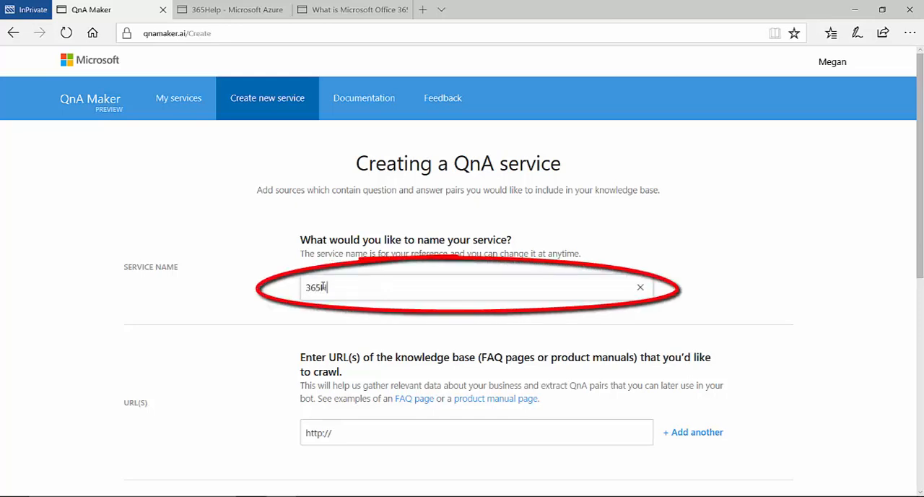
type("Help")
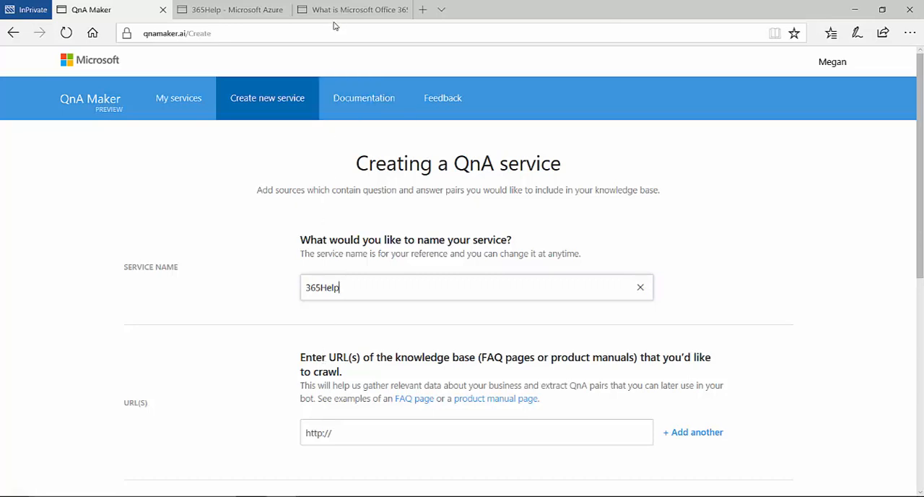
left_click(353, 10)
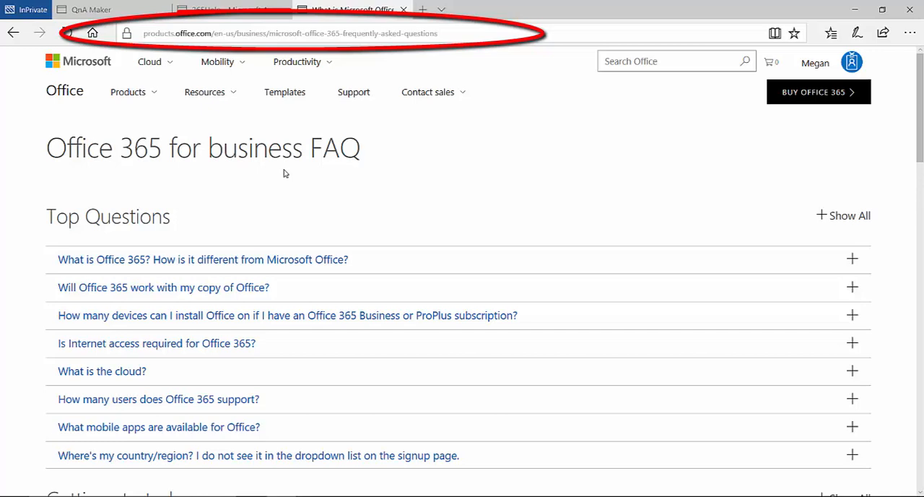
mouse_move(150, 61)
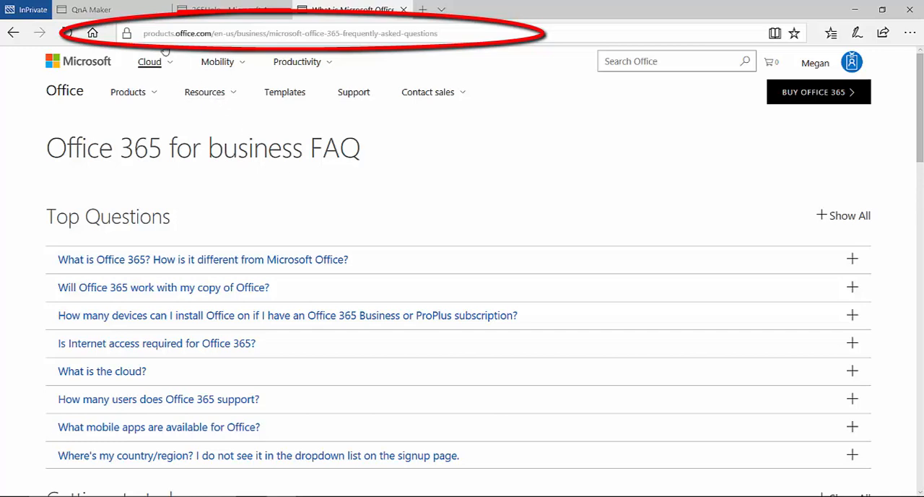
Copy the Office 365 for business FAQ page URL.
left_click(94, 10)
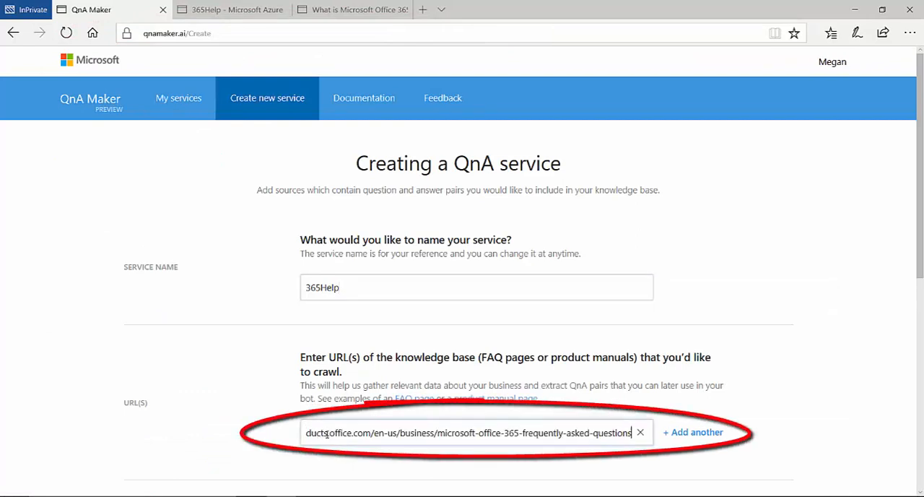
Use the Office 365 FAQ URL as the source and create the 365Help knowledge base.
scroll("down", 3)
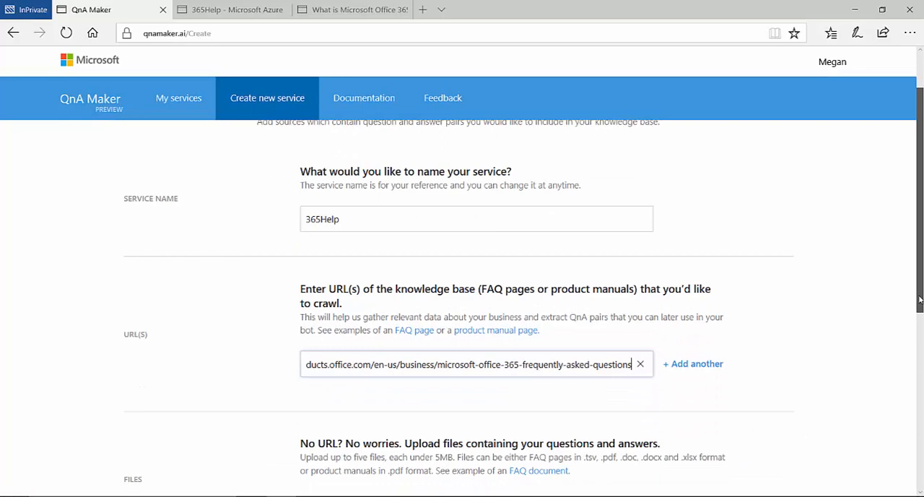
scroll("down", 3)
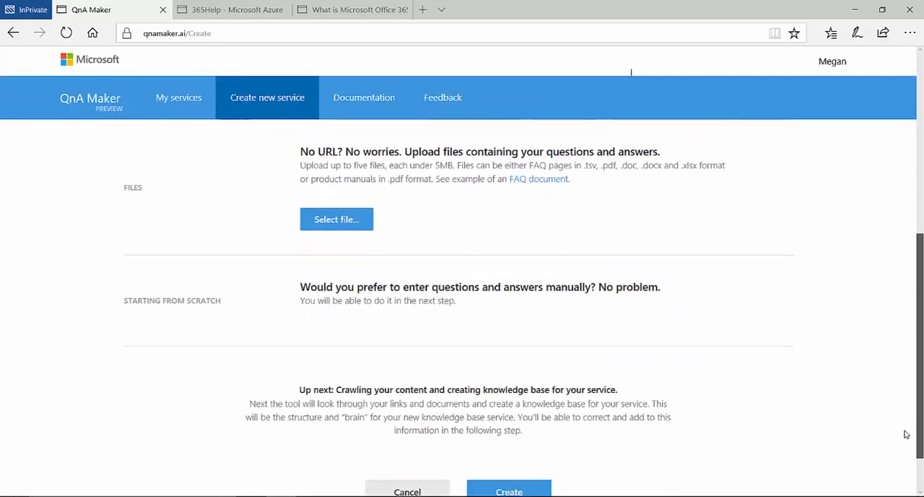
scroll("down", 3)
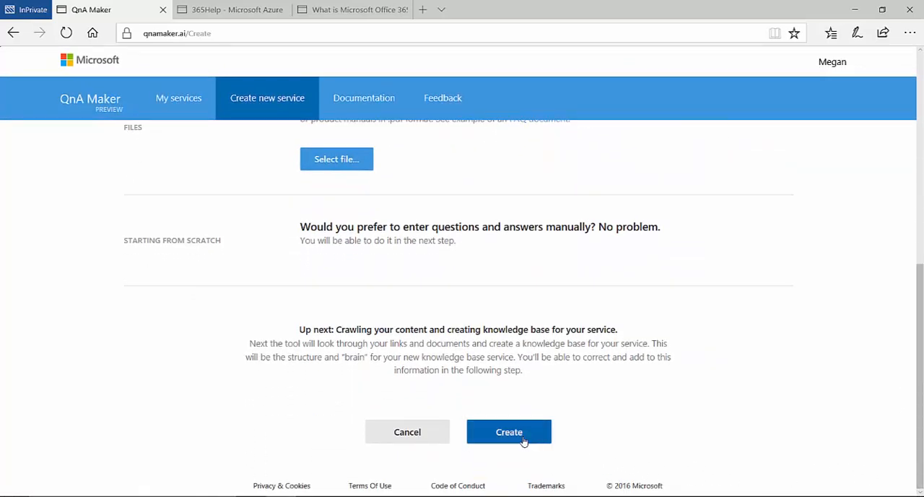
left_click(508, 431)
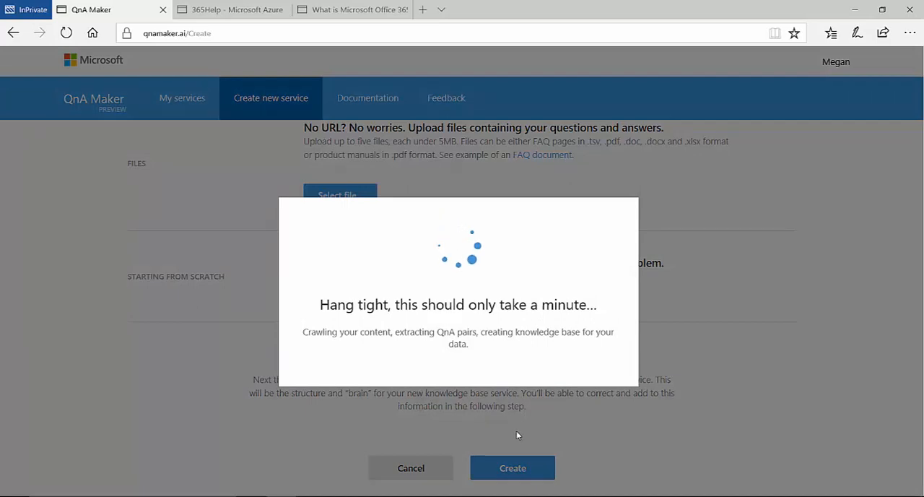
Publish the 37-pair 365Help knowledge base and return to the Azure tab.
left_click(513, 467)
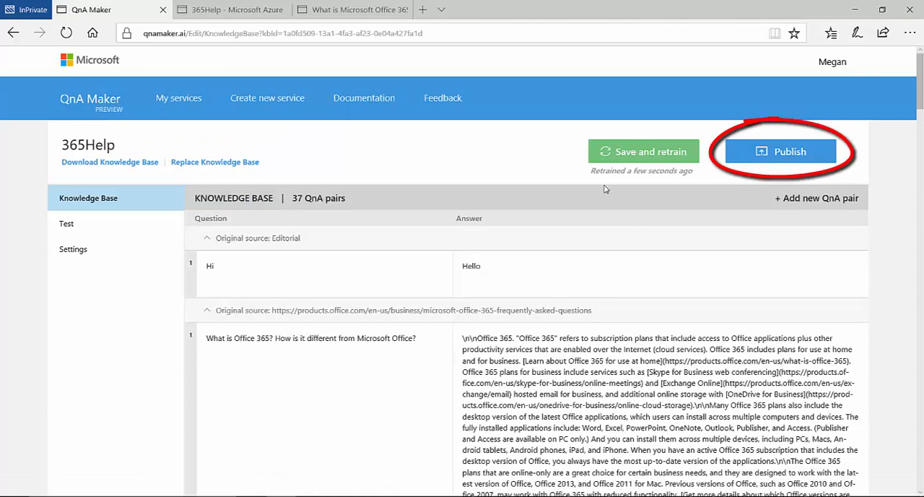
left_click(780, 150)
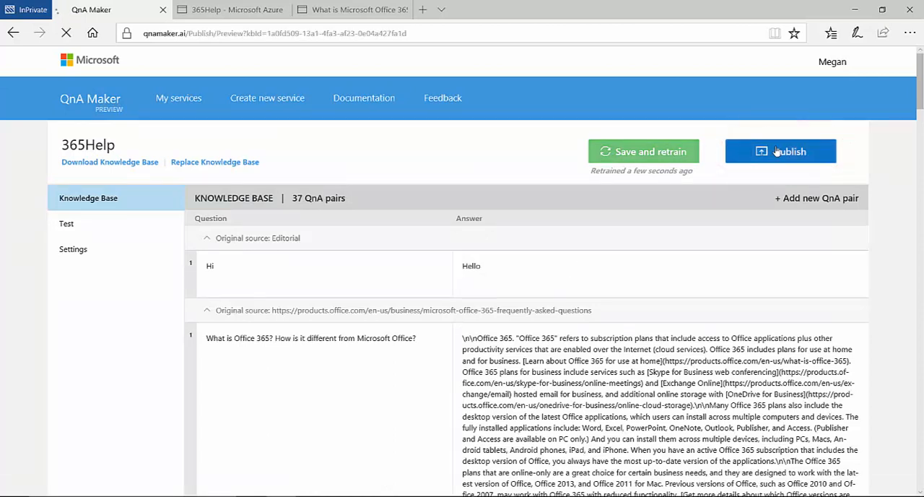
left_click(780, 151)
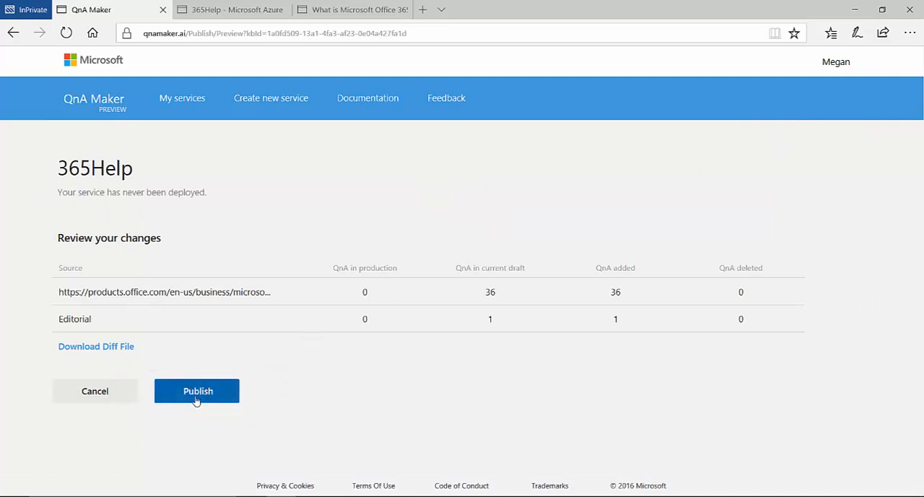
left_click(196, 391)
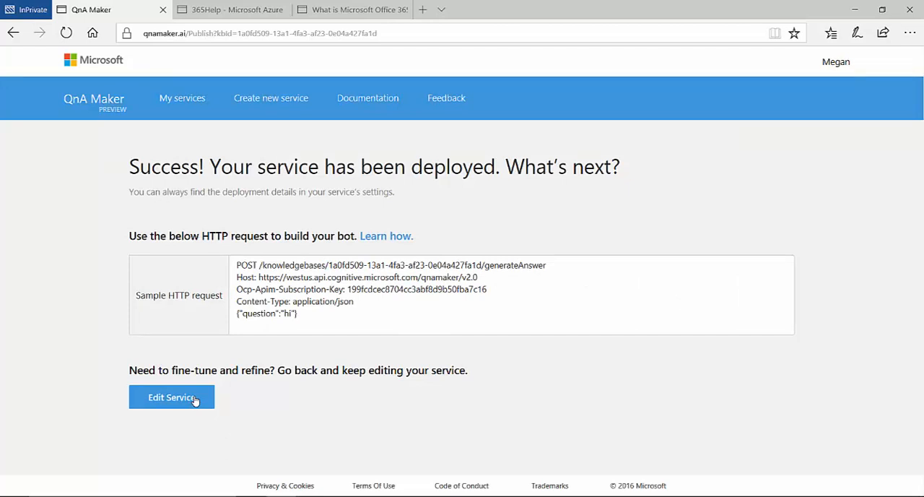
left_click(231, 10)
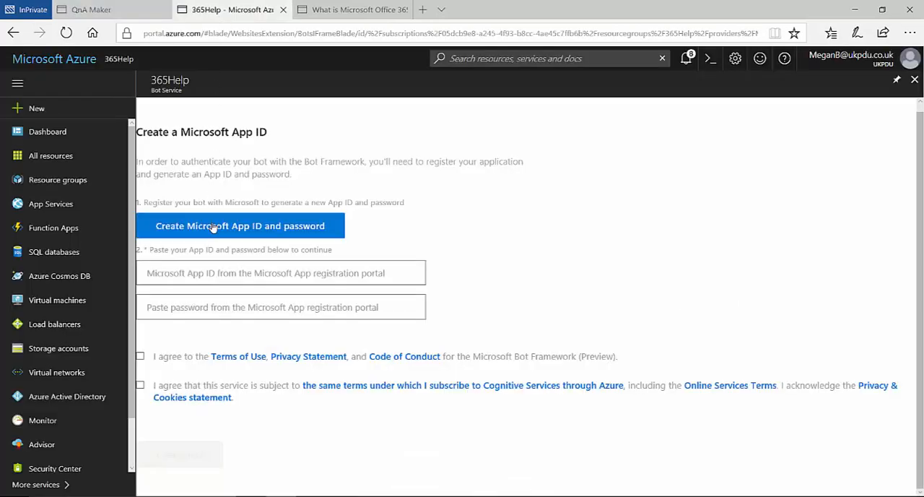
Generate a Microsoft App ID and enter df349ab6-031e-4d4c-8167-310efcf7f325 in Azure.
left_click(240, 225)
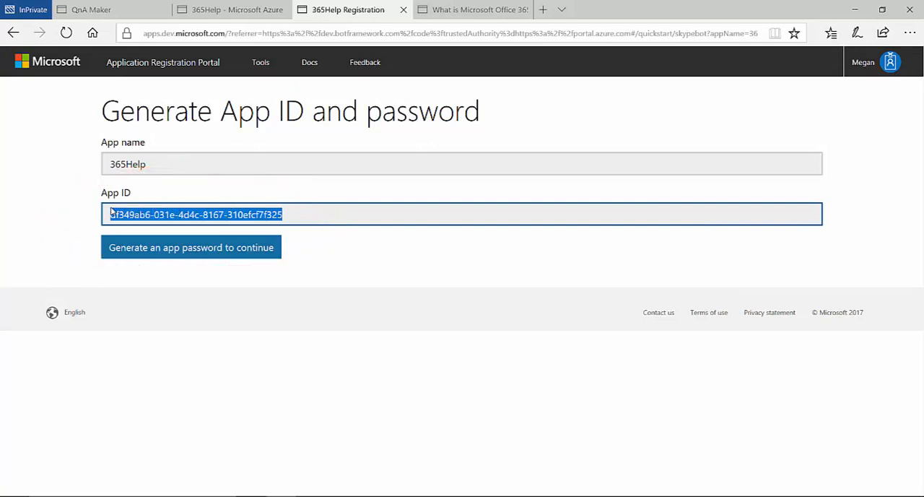
mouse_move(173, 62)
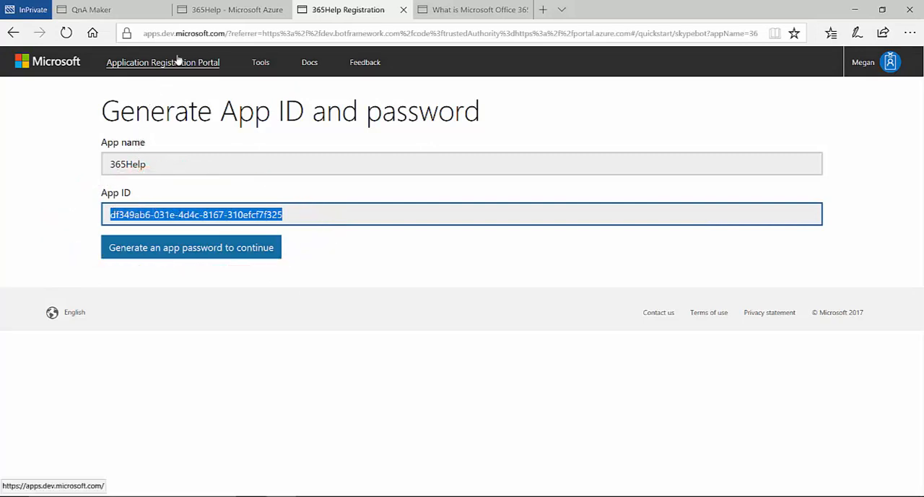
left_click(231, 10)
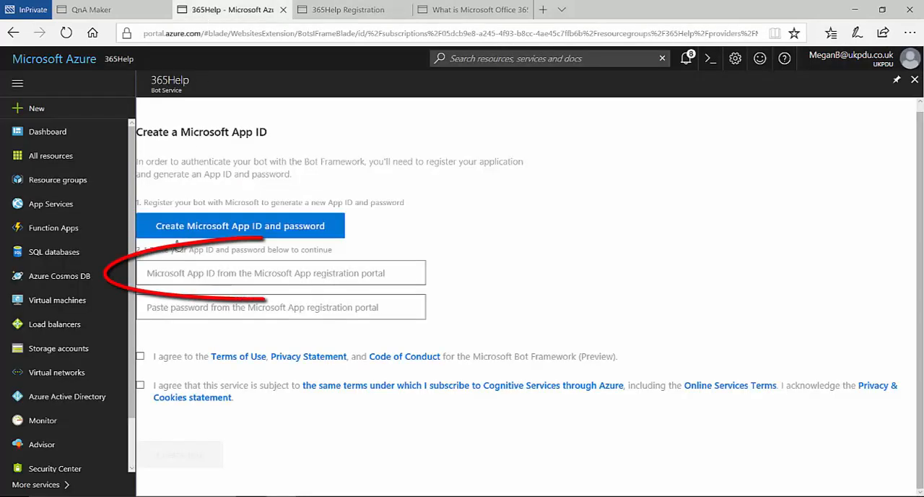
type("df349ab6-031e-4d4c-8167-310efcf7f325")
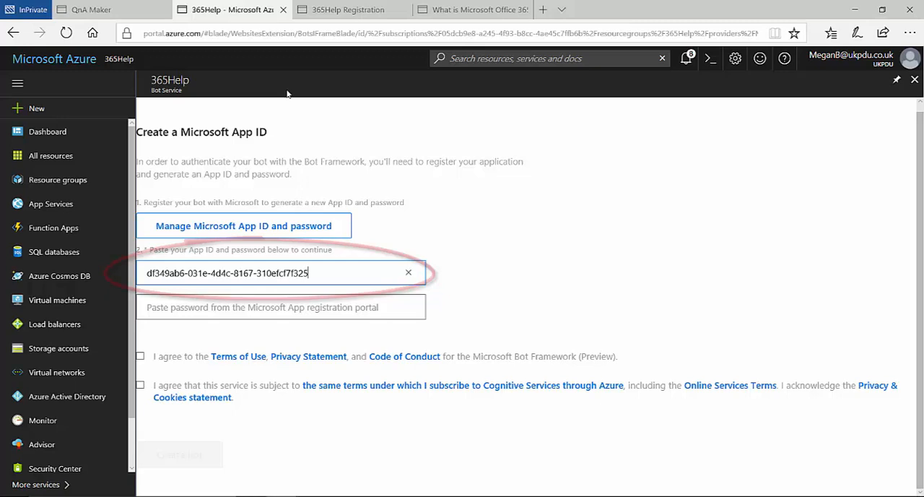
Generate a new app password for the bot and dismiss the password notice.
left_click(348, 9)
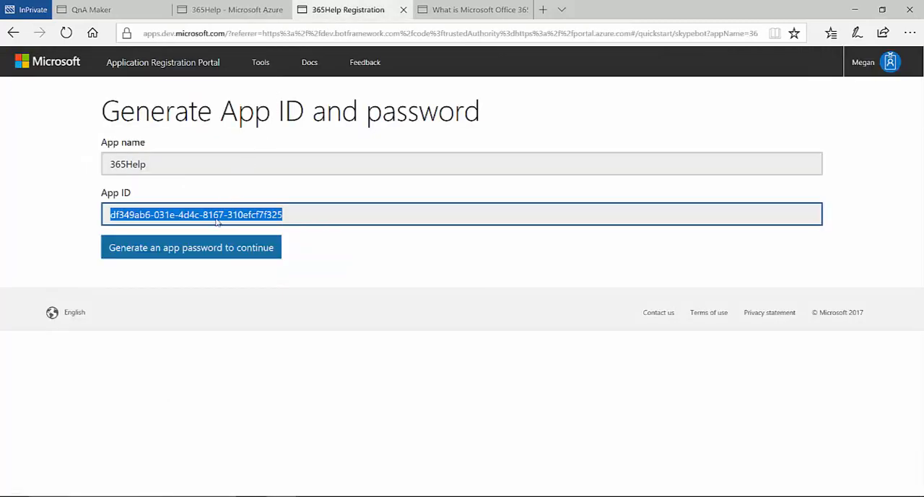
left_click(191, 247)
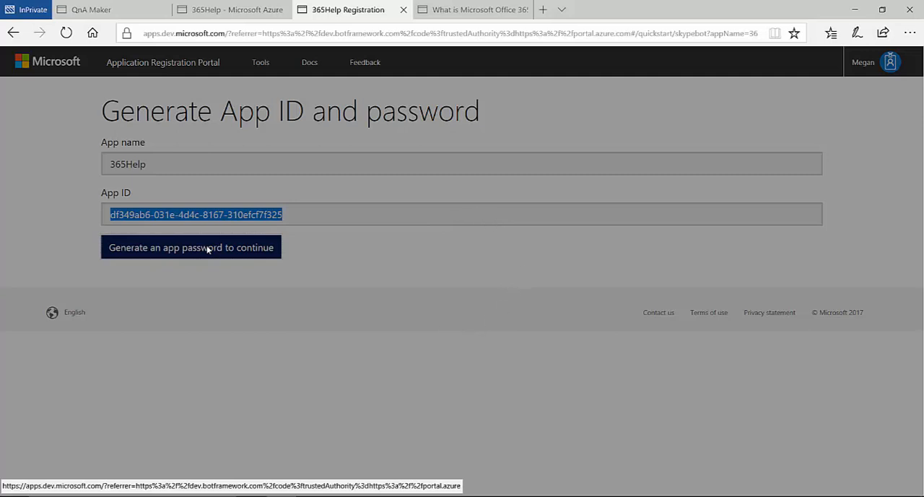
left_click(191, 247)
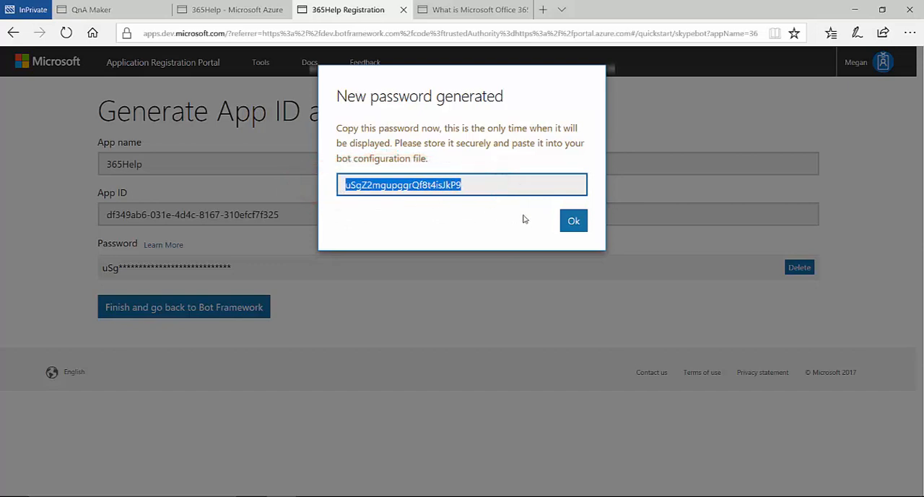
left_click(573, 220)
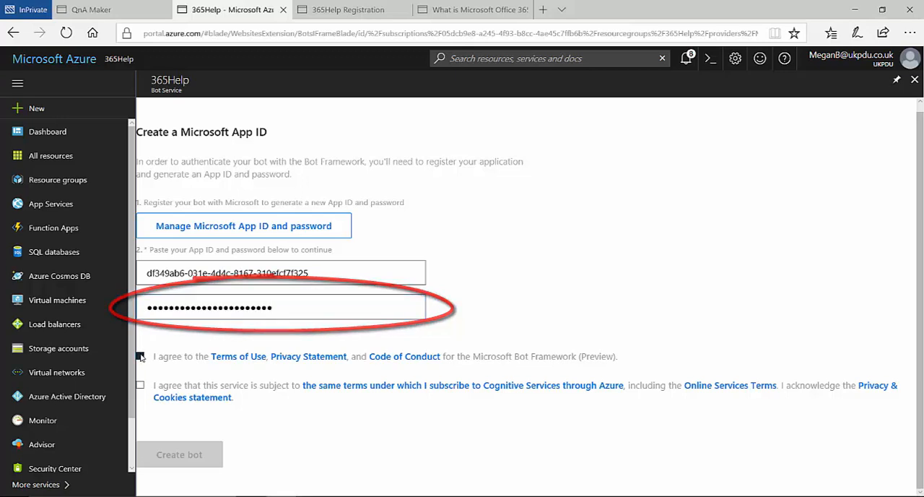
Accept Bot Framework and Cognitive Services terms, create the bot, and link the 365Help knowledge base.
left_click(140, 355)
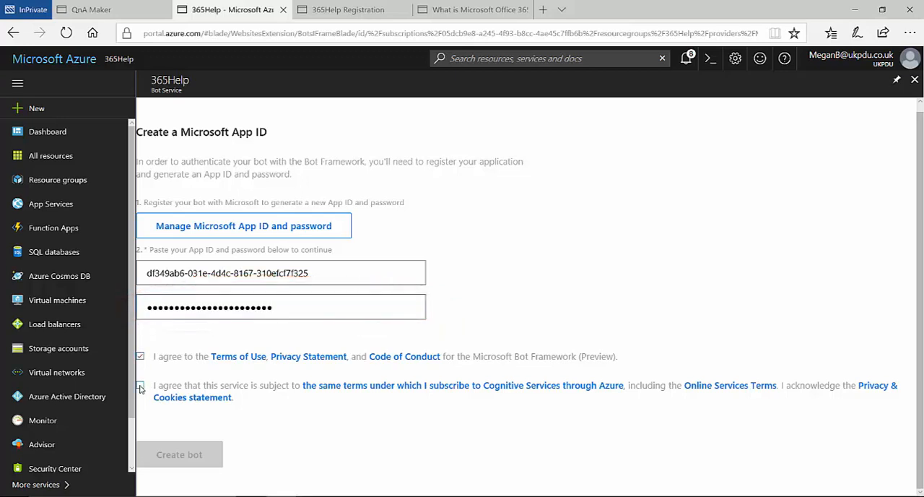
left_click(141, 385)
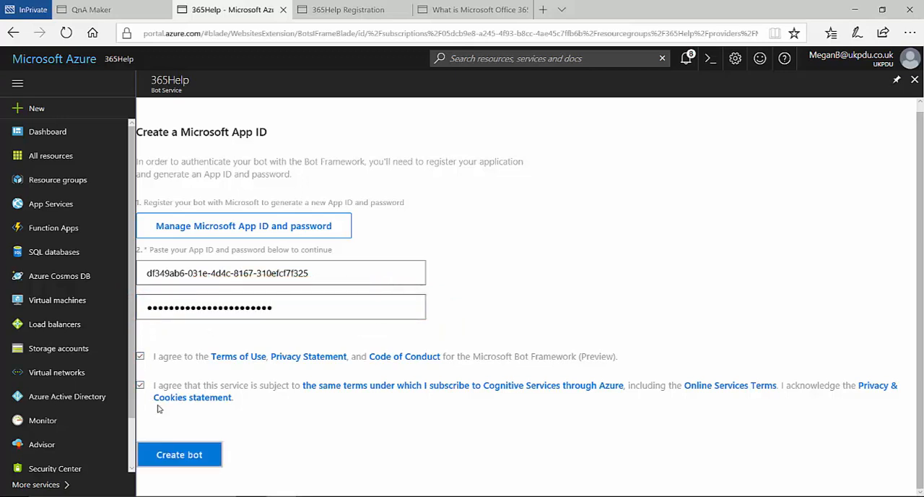
mouse_move(182, 442)
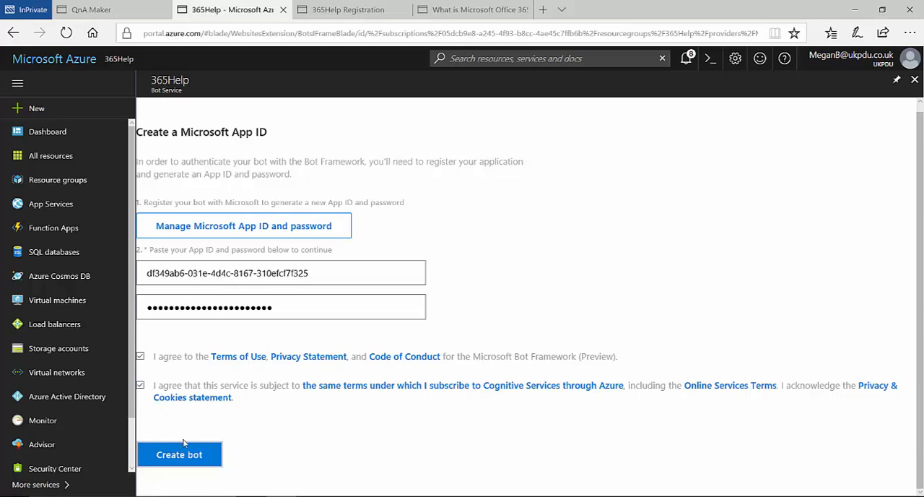
left_click(179, 454)
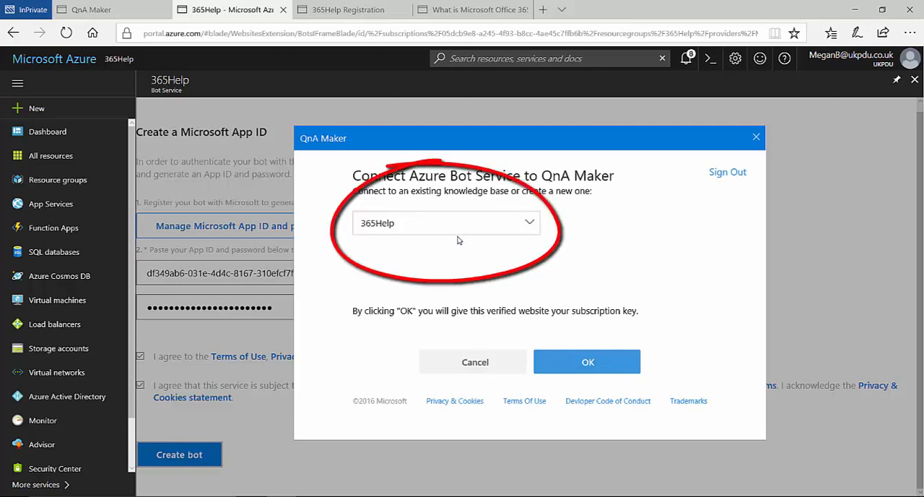
left_click(587, 362)
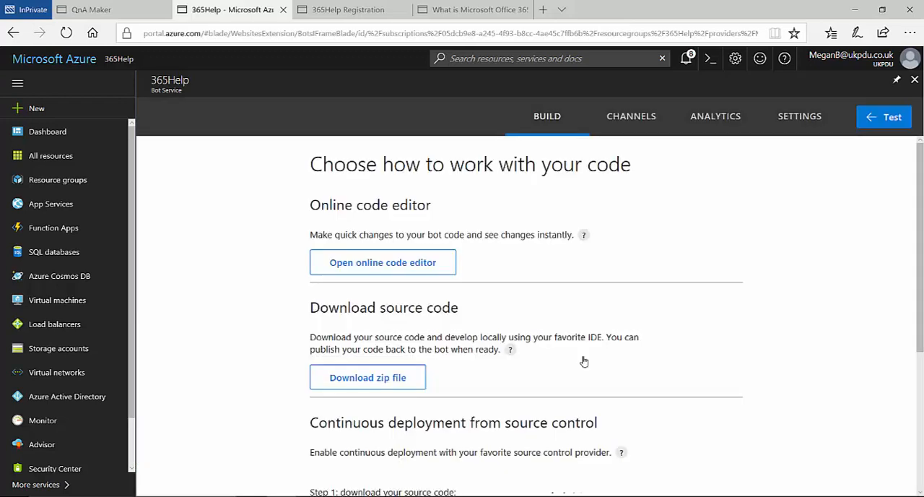
Scroll the new 365Help bot's page and open its channel connections.
scroll("down", 3)
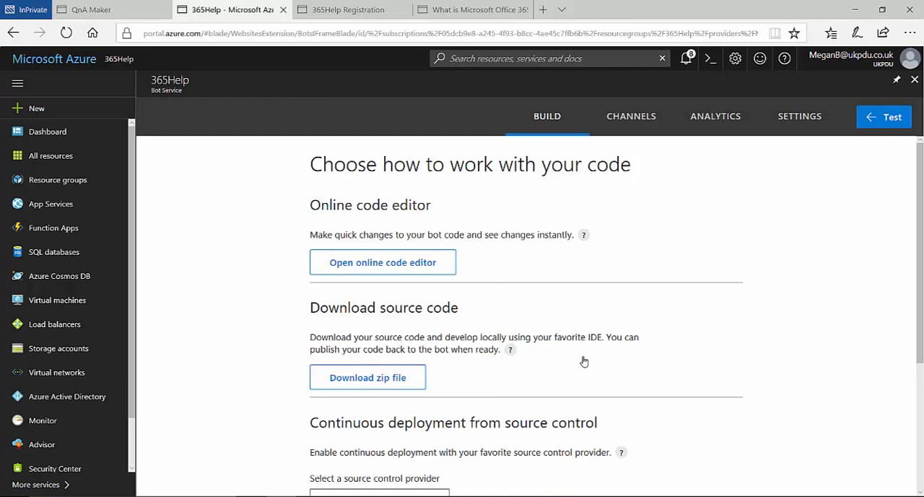
mouse_move(609, 150)
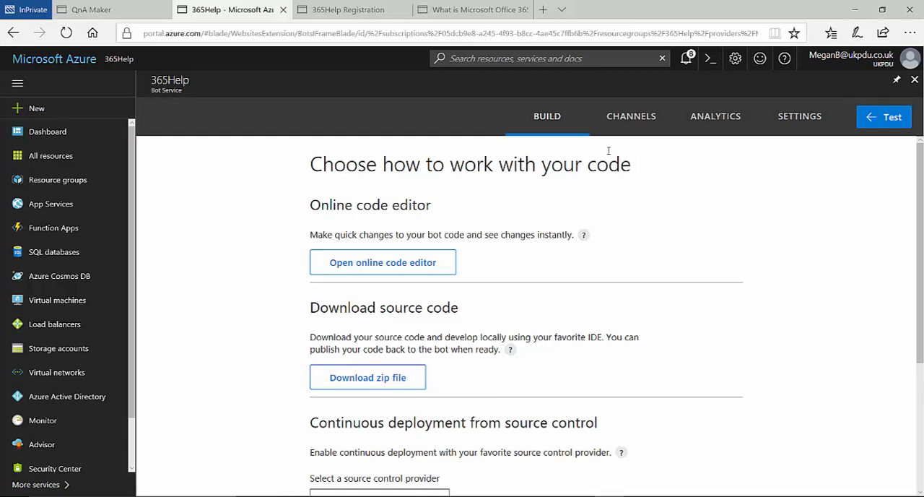
left_click(631, 116)
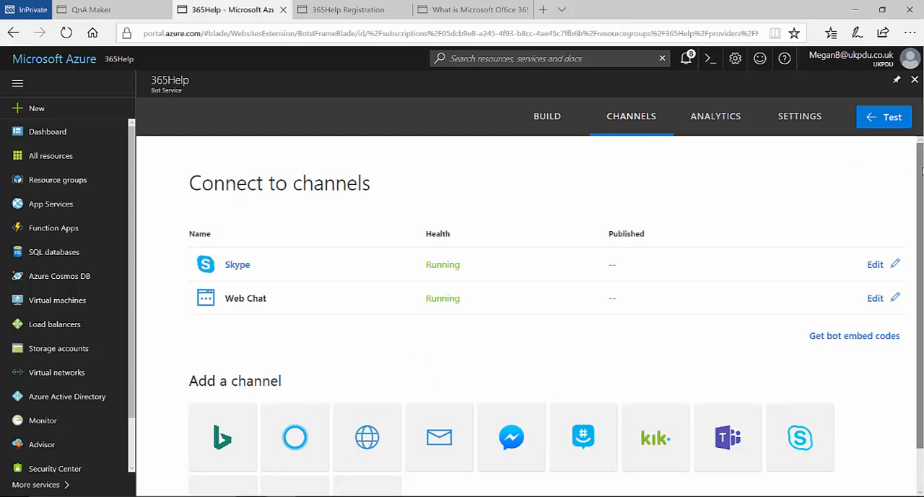
Add the Microsoft Teams channel to the 365Help bot and finish its setup.
scroll("down", 3)
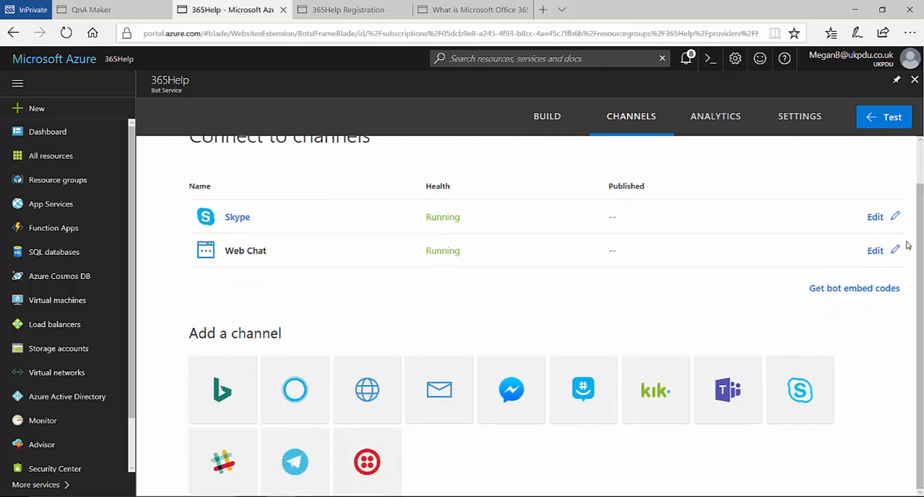
mouse_move(728, 390)
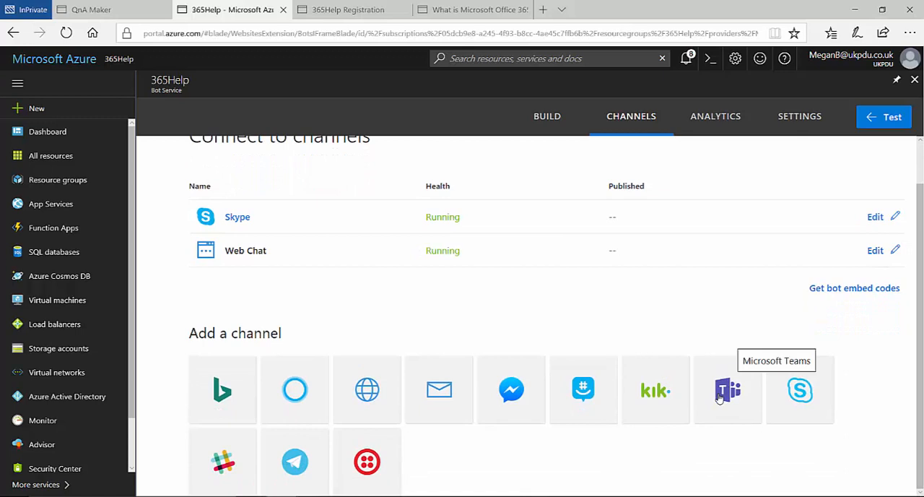
left_click(727, 390)
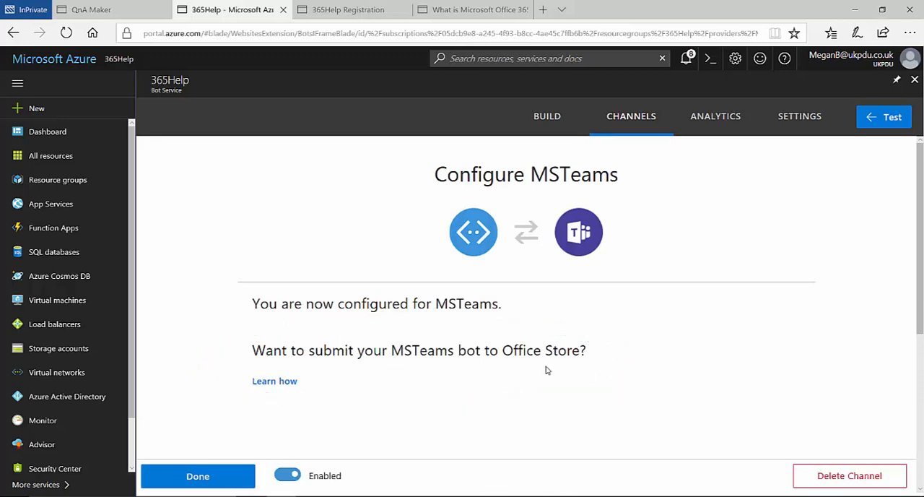
mouse_move(254, 463)
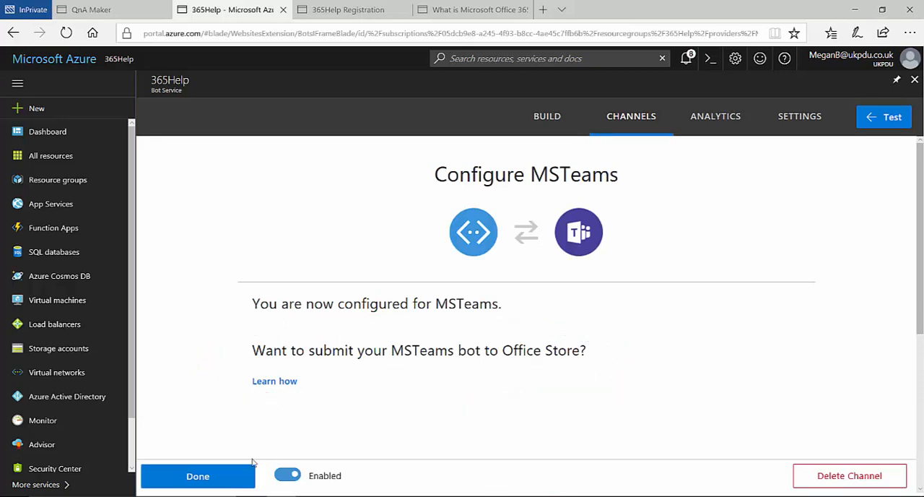
left_click(197, 475)
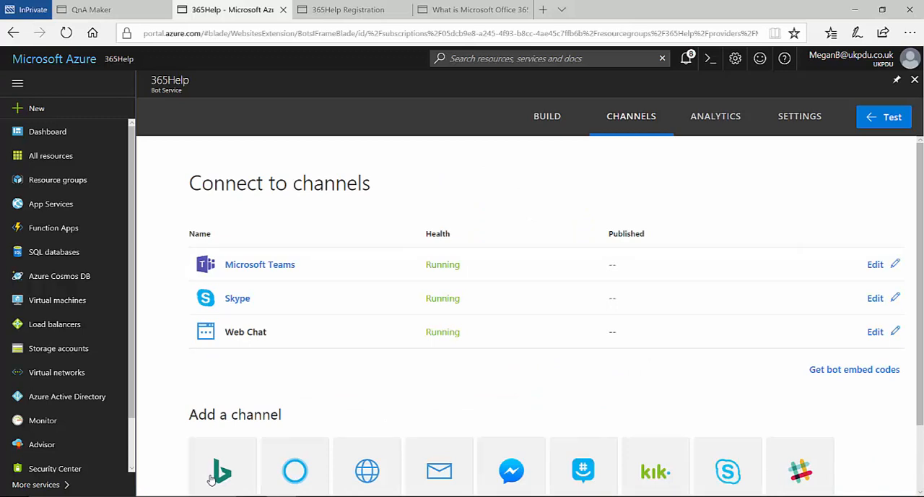
mouse_move(316, 414)
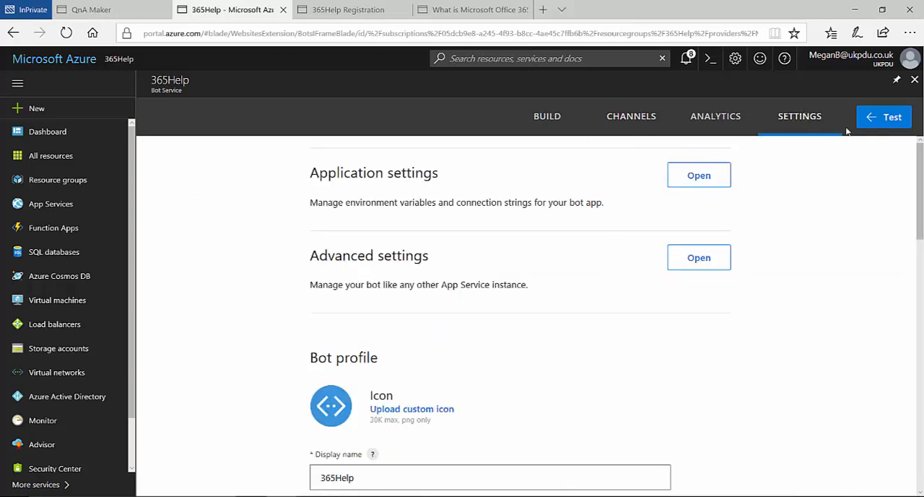
Scroll through the 365Help bot's Bot profile and Configuration settings, including the messaging endpoint.
scroll("down", 3)
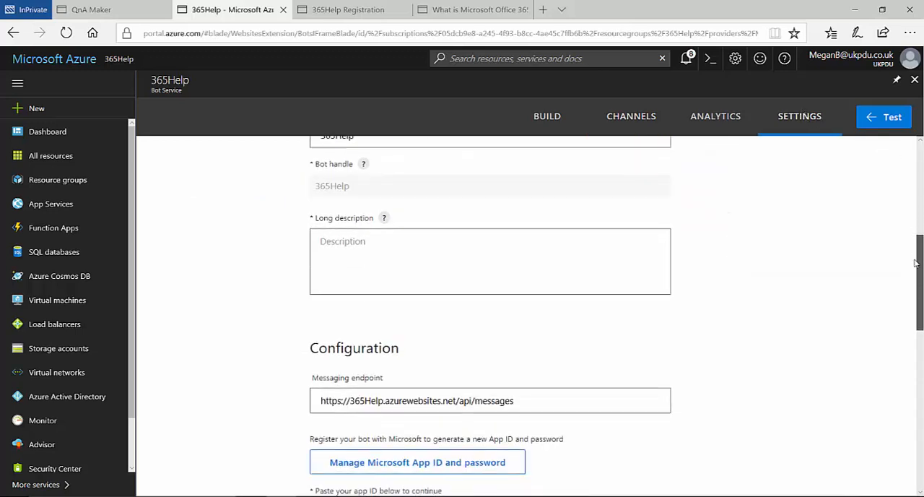
scroll("down", 3)
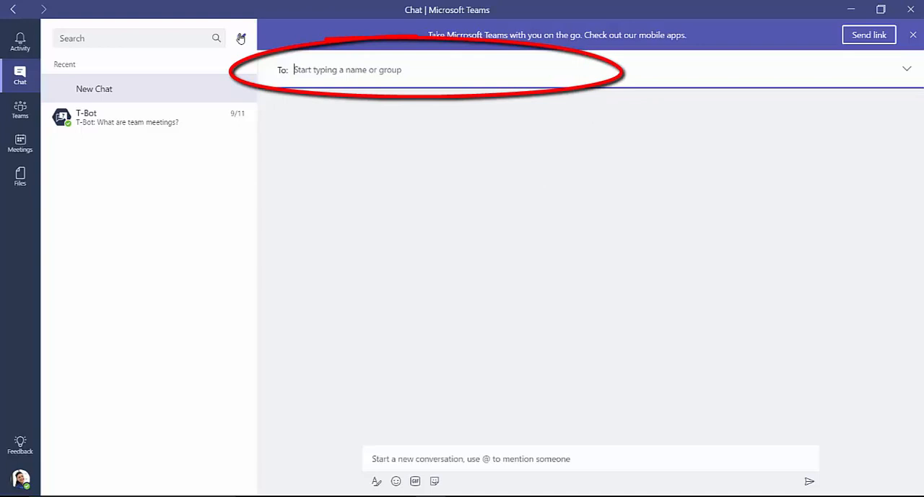
Message bot df349ab6-031e-4d4c-8167-310efcf7f325 'What mobile apps are available for Office?' and review the reply.
type("df349ab6-031e-4d4c-8167-310efcf7f325")
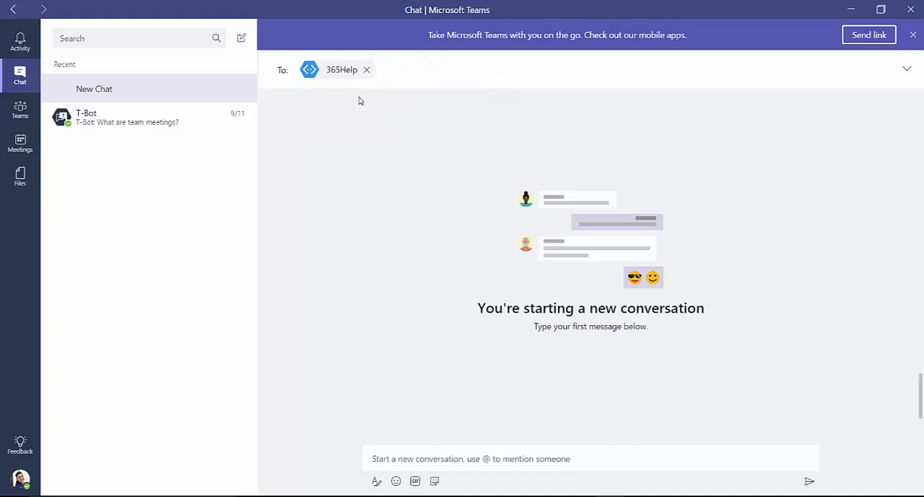
mouse_move(350, 198)
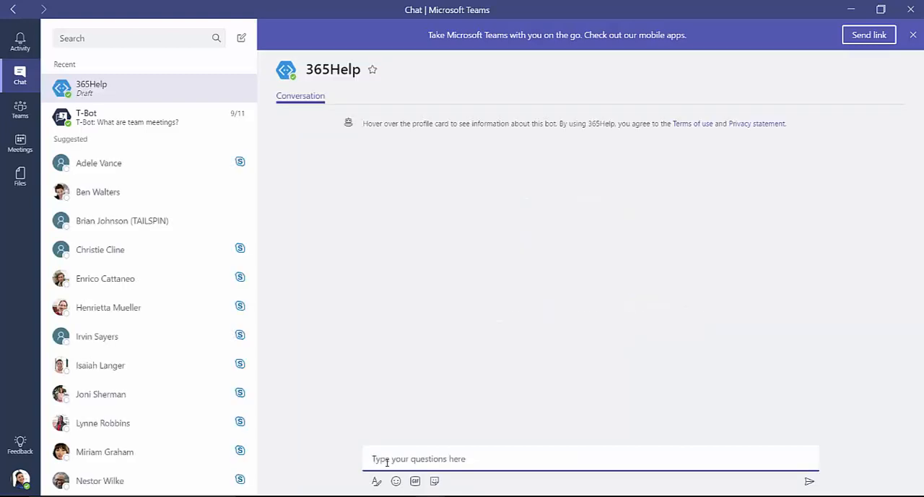
type("What mobile apps are available for Office?")
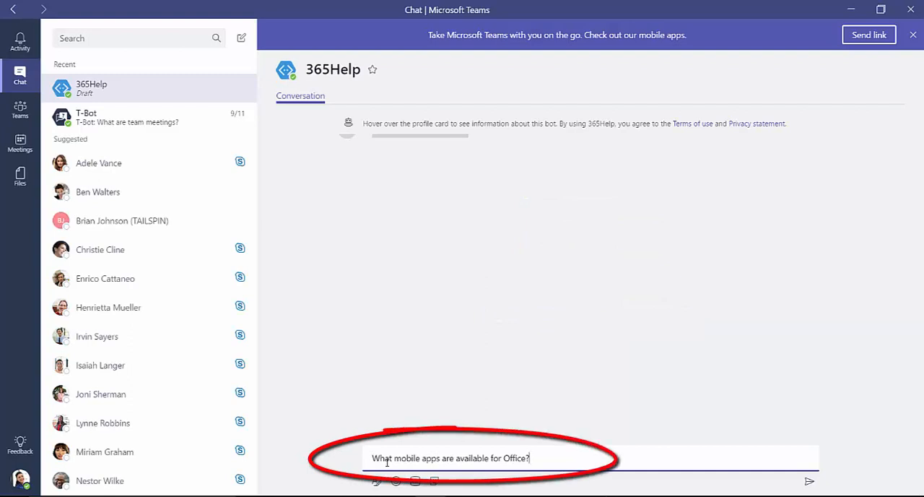
key("Return")
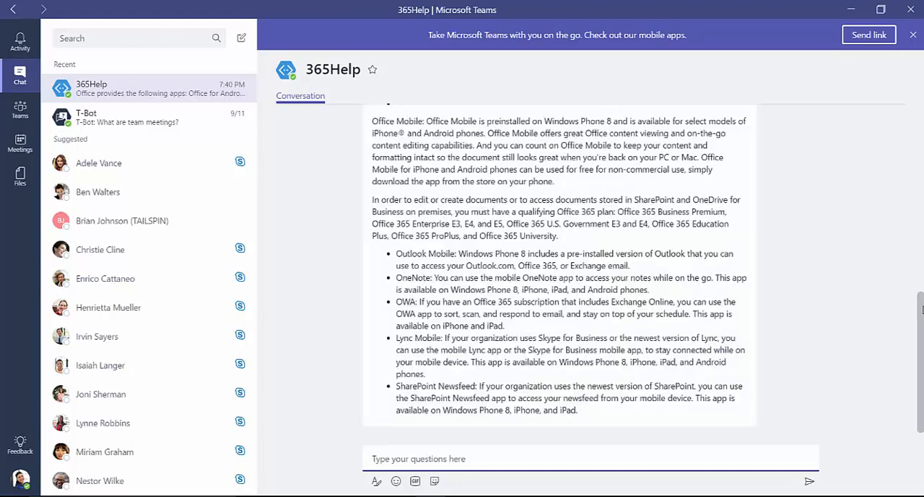
scroll("up", 3)
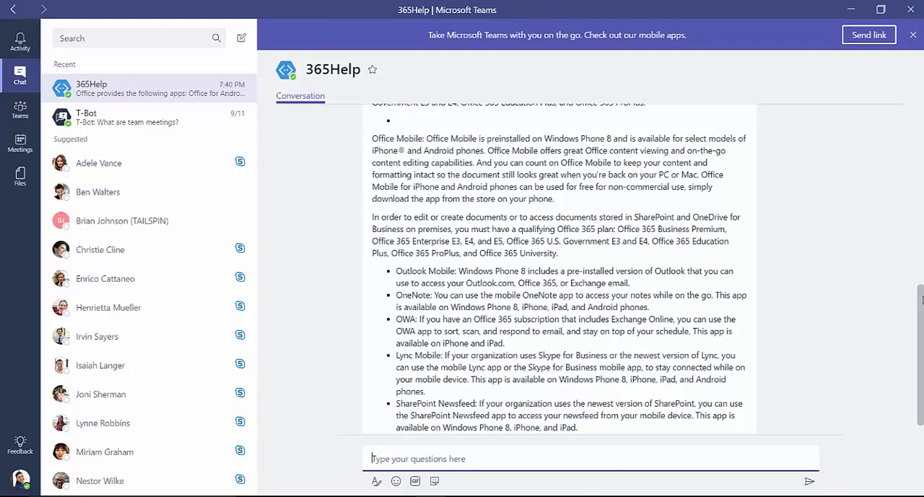
scroll("up", 3)
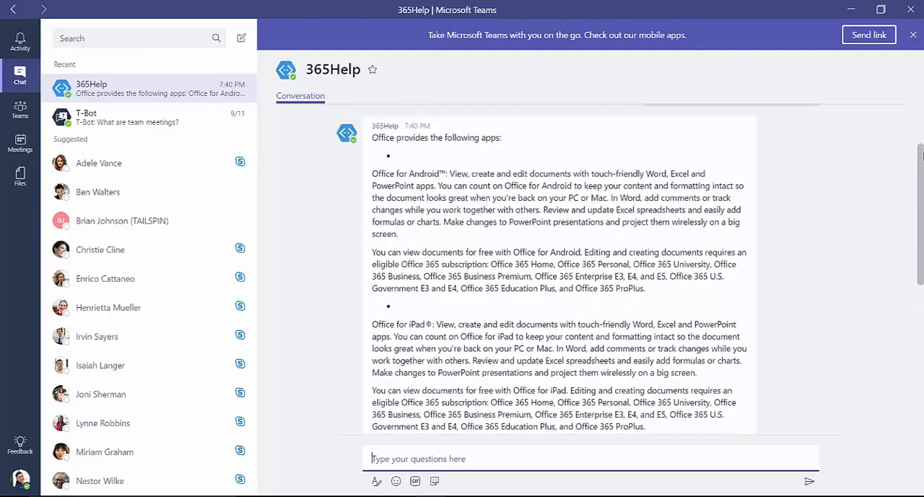
scroll("up", 3)
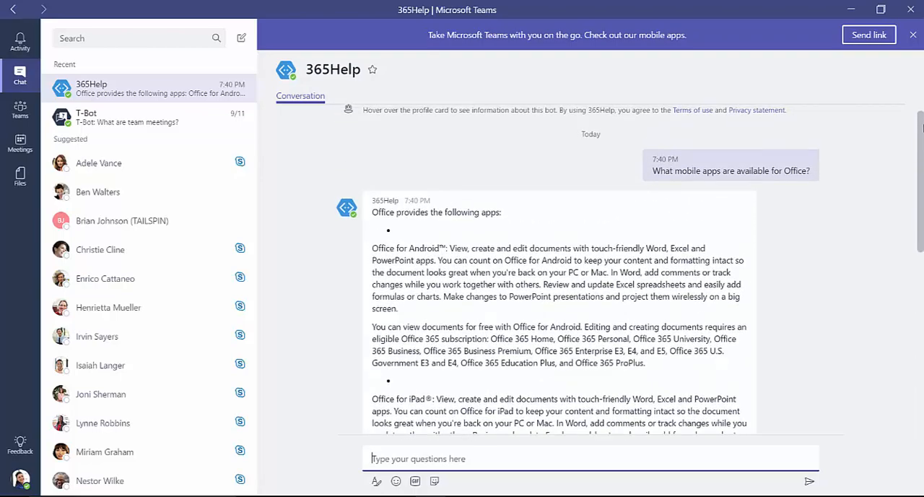